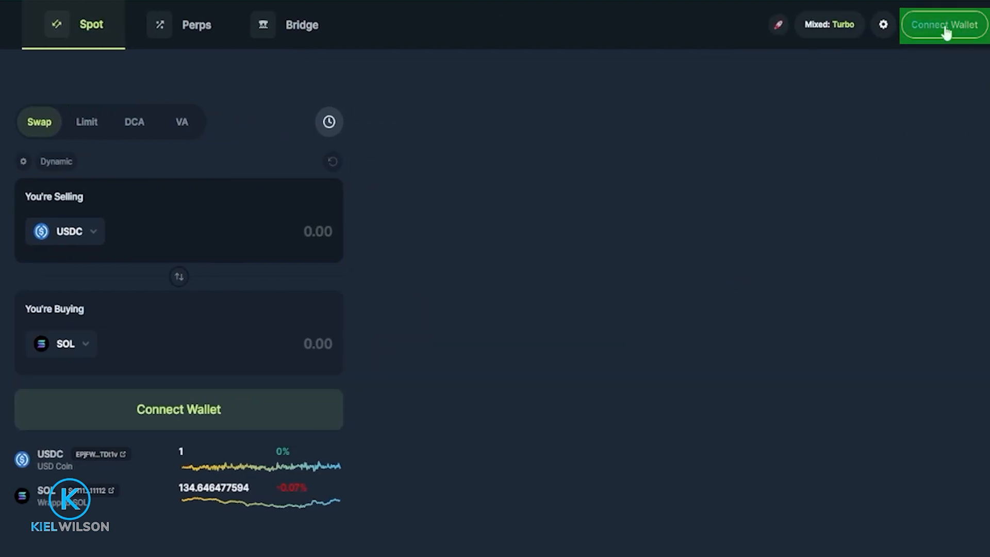
# Step: Start connecting a wallet and expand the full list of other Solana wallets
pyautogui.click(943, 25)
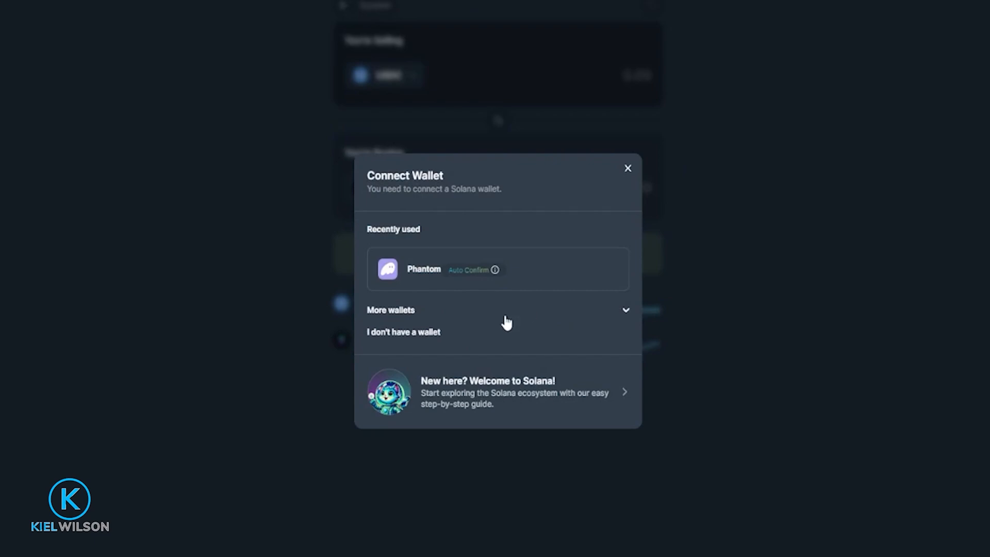
pyautogui.moveTo(388, 318)
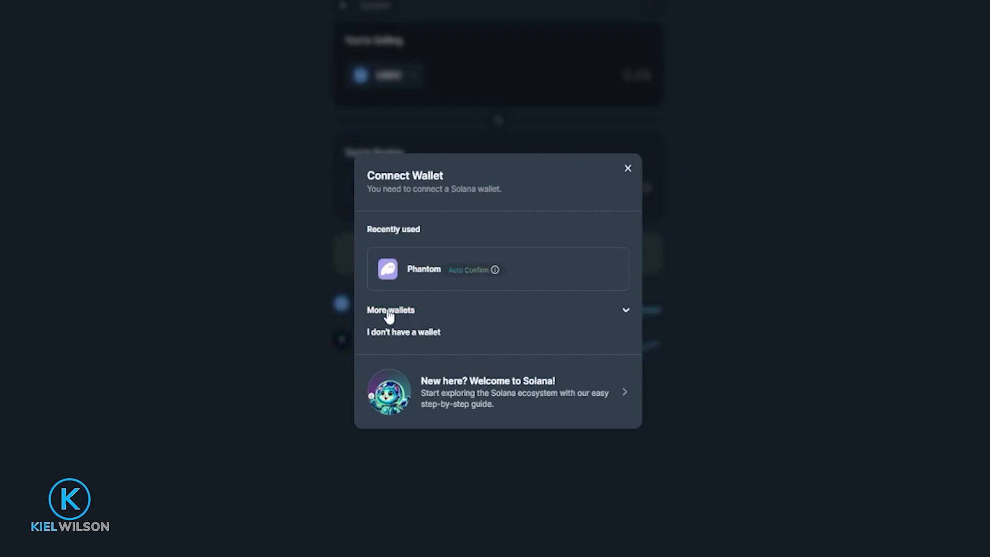
pyautogui.click(390, 310)
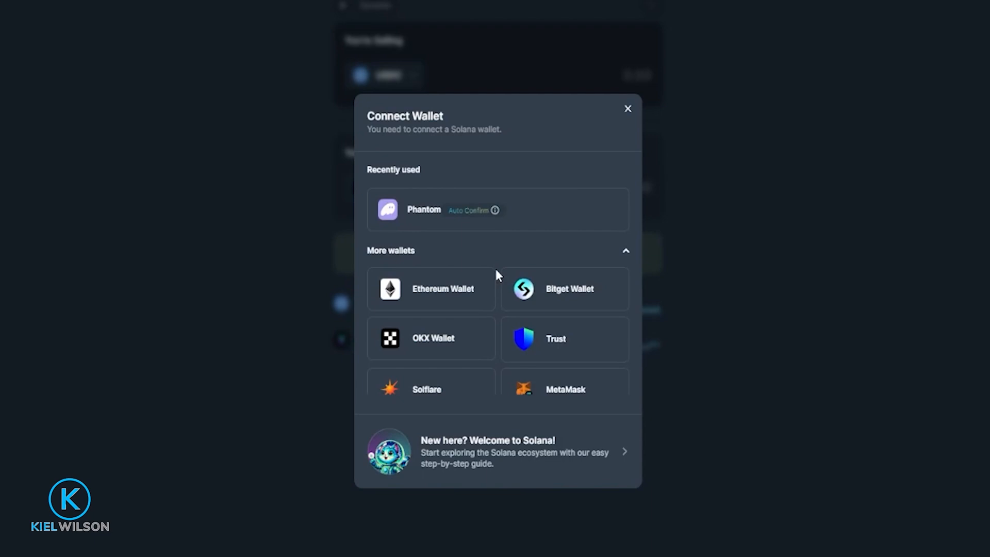
pyautogui.moveTo(484, 267)
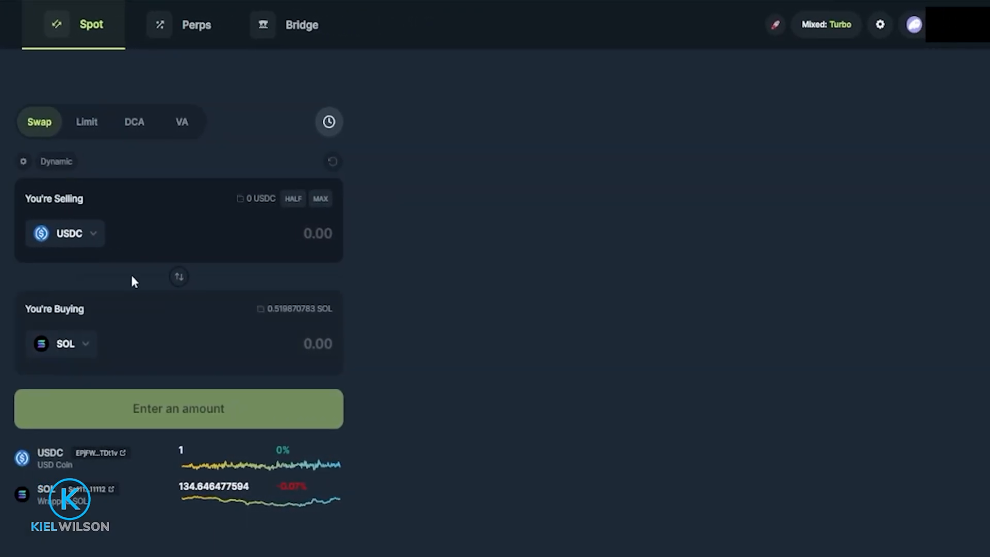
pyautogui.moveTo(822, 124)
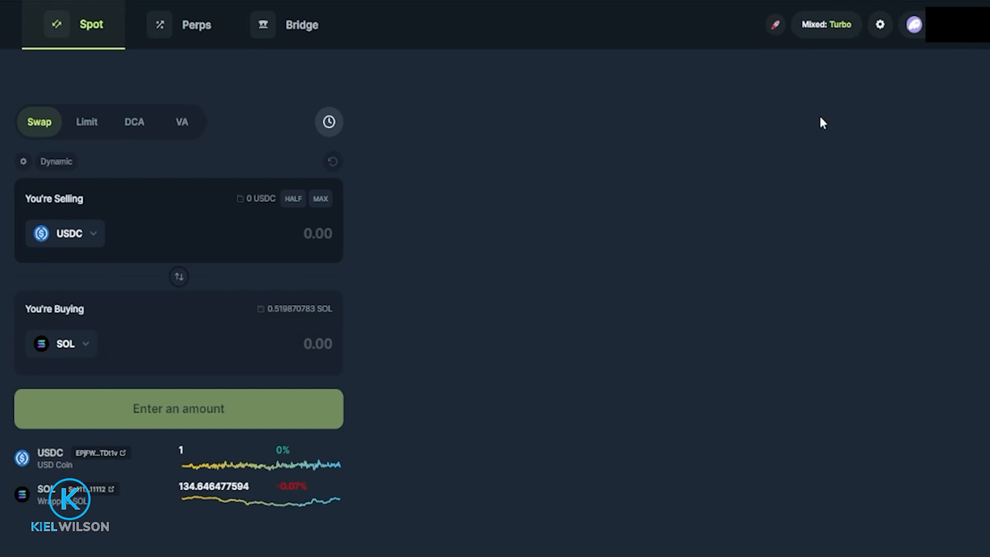
pyautogui.moveTo(726, 211)
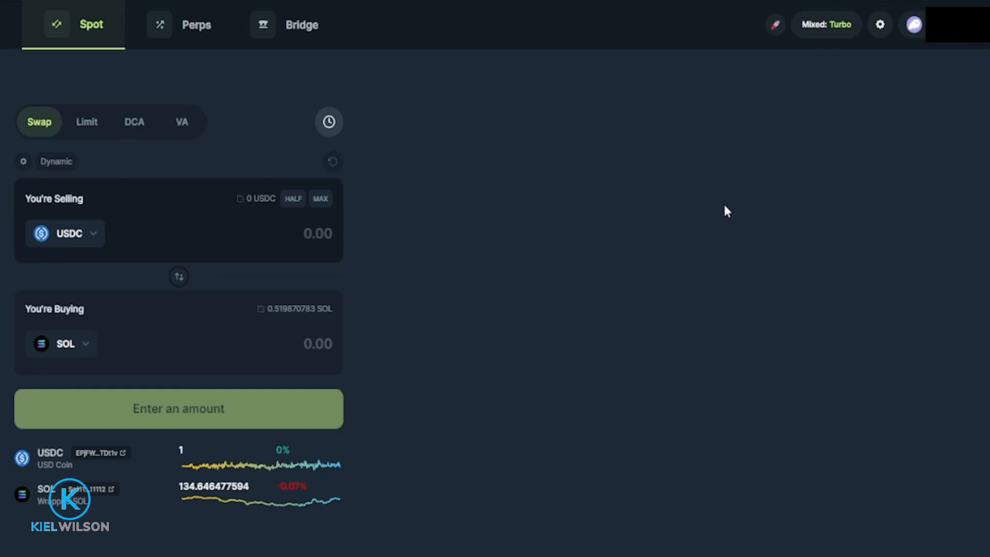
pyautogui.moveTo(587, 182)
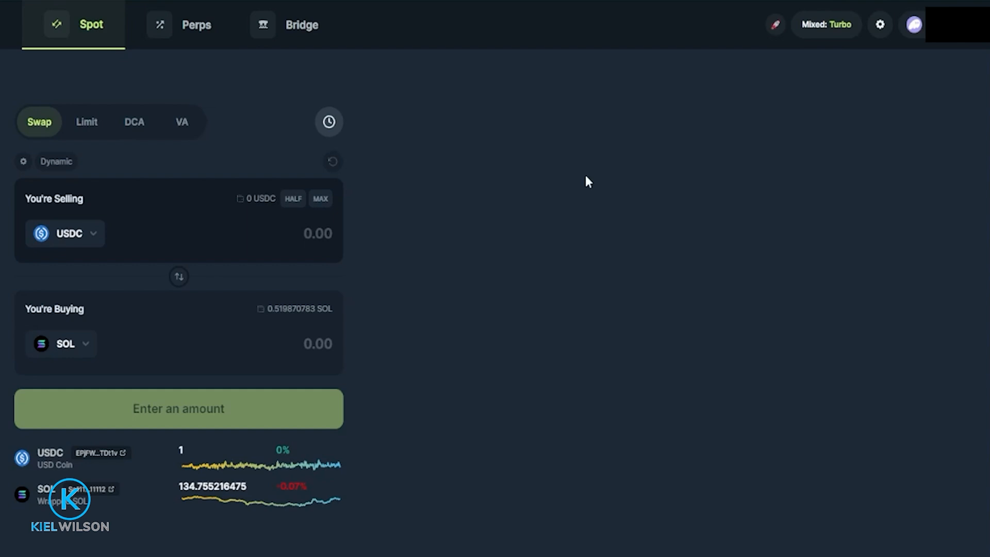
pyautogui.moveTo(719, 211)
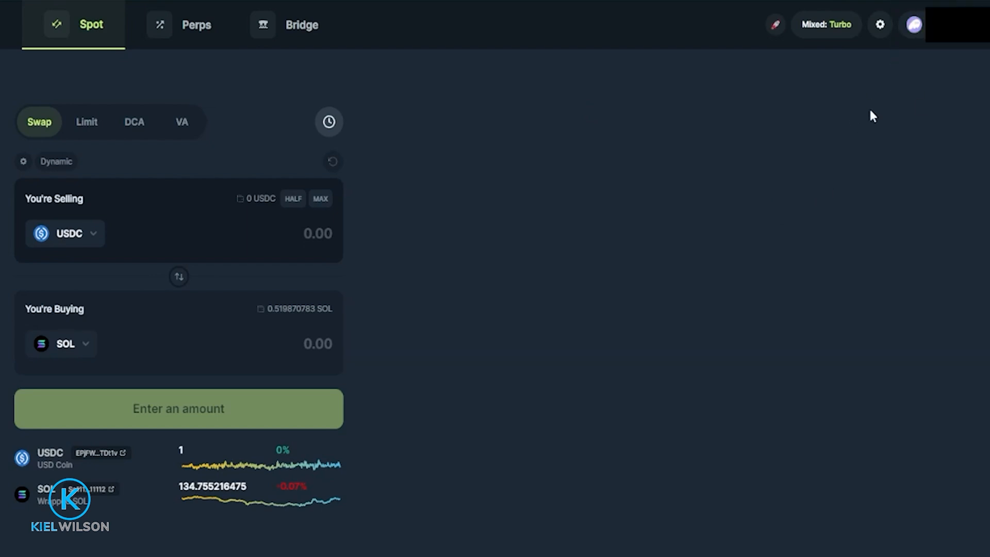
pyautogui.moveTo(737, 114)
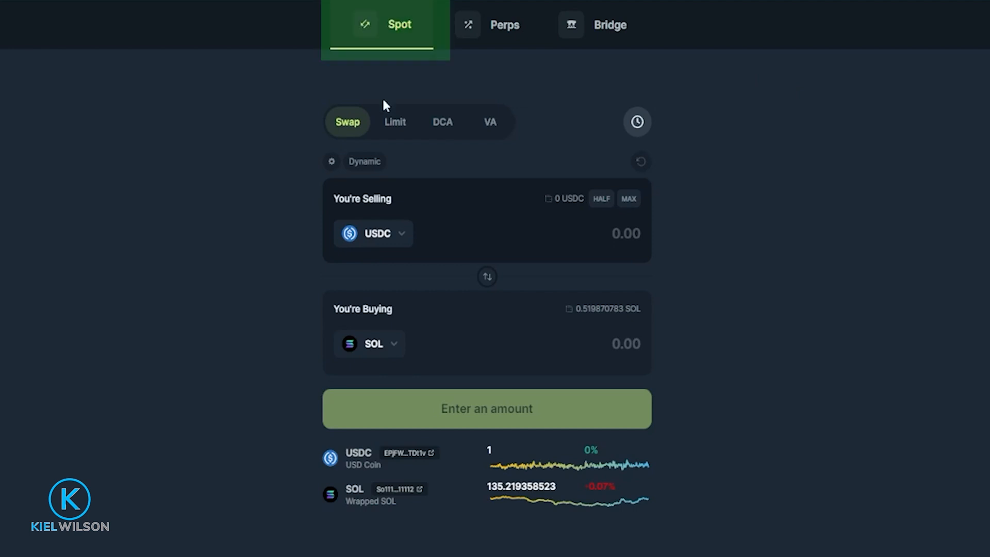
# Step: Switch the Spot trading panel to the Limit order form
pyautogui.click(394, 122)
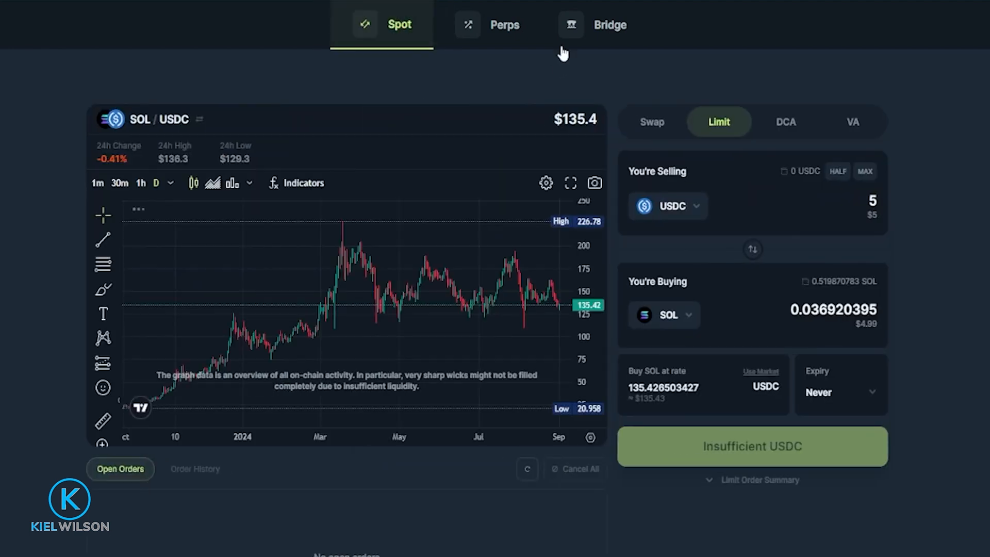
pyautogui.moveTo(714, 225)
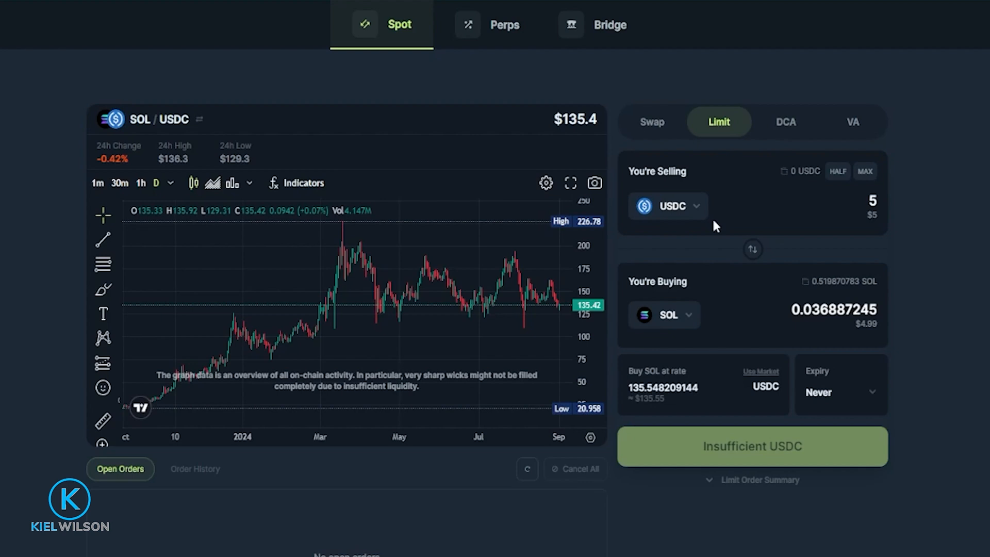
pyautogui.moveTo(747, 81)
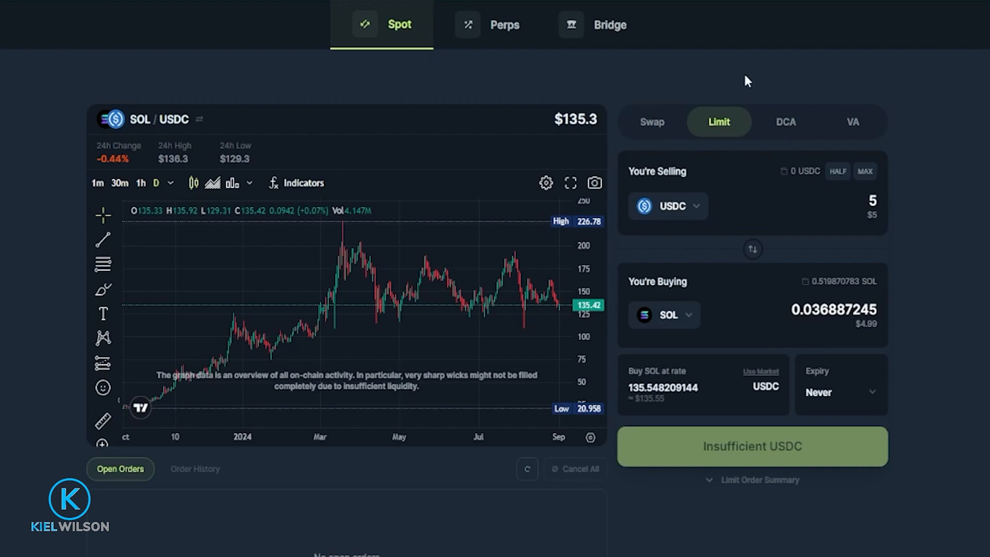
# Step: Change the selling token to USDT and check that SOL stays the bought token
pyautogui.click(667, 206)
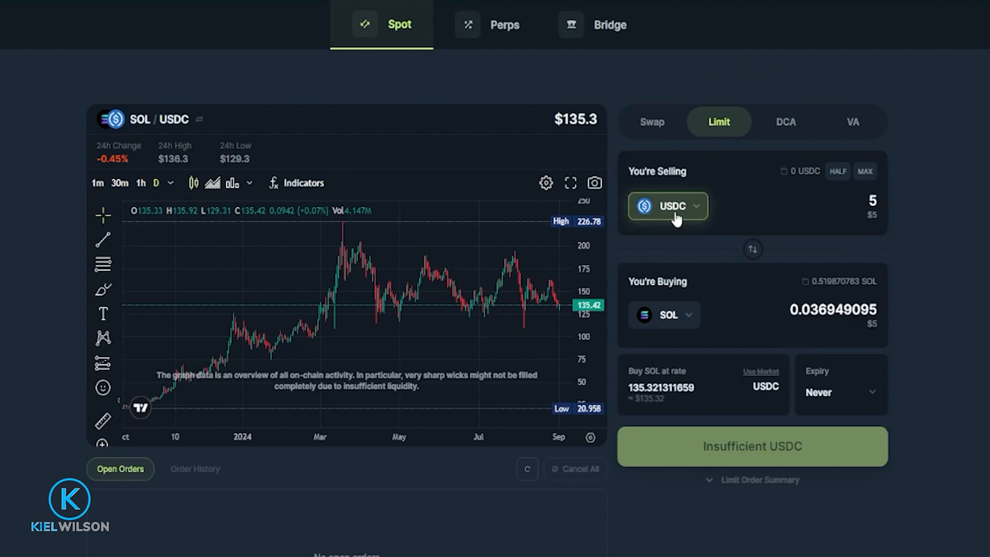
pyautogui.moveTo(668, 214)
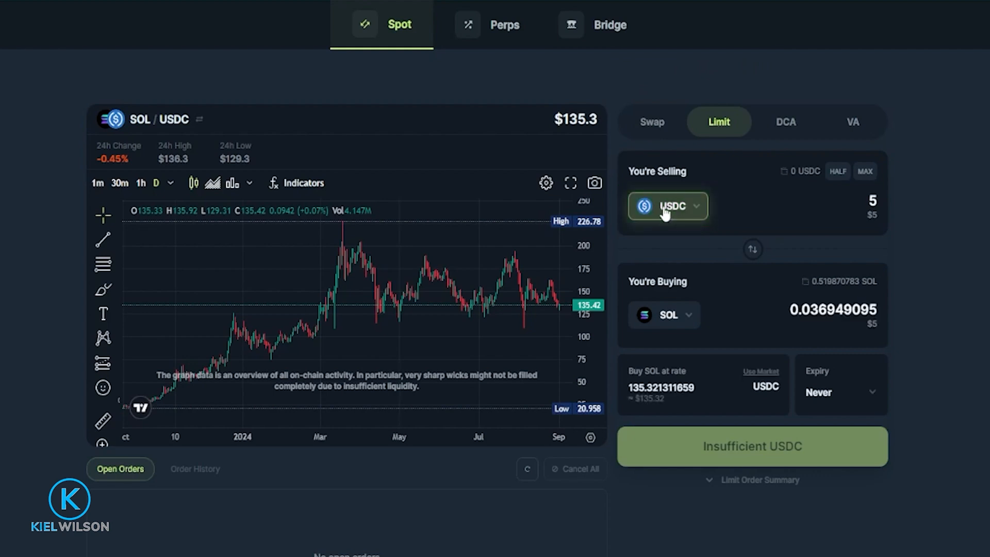
pyautogui.click(667, 205)
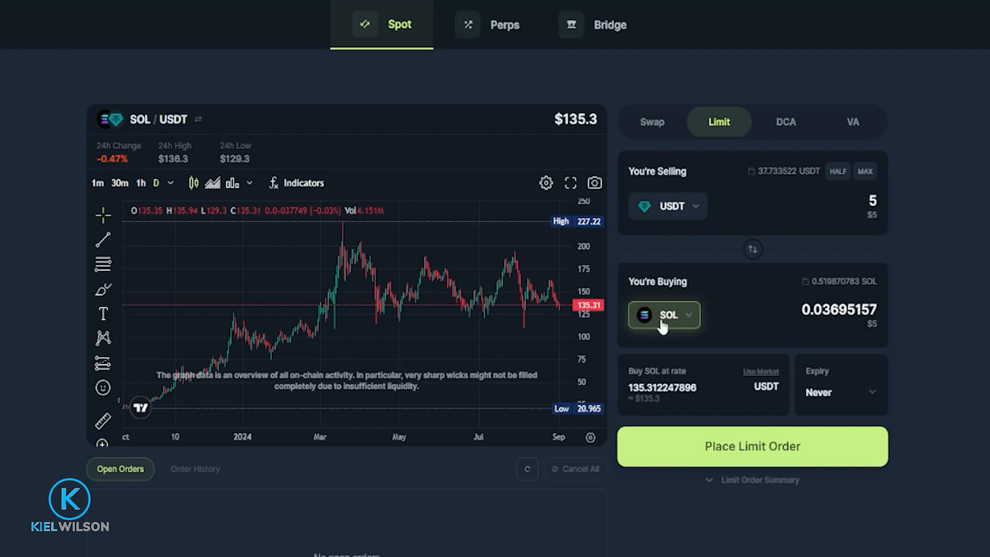
pyautogui.click(663, 316)
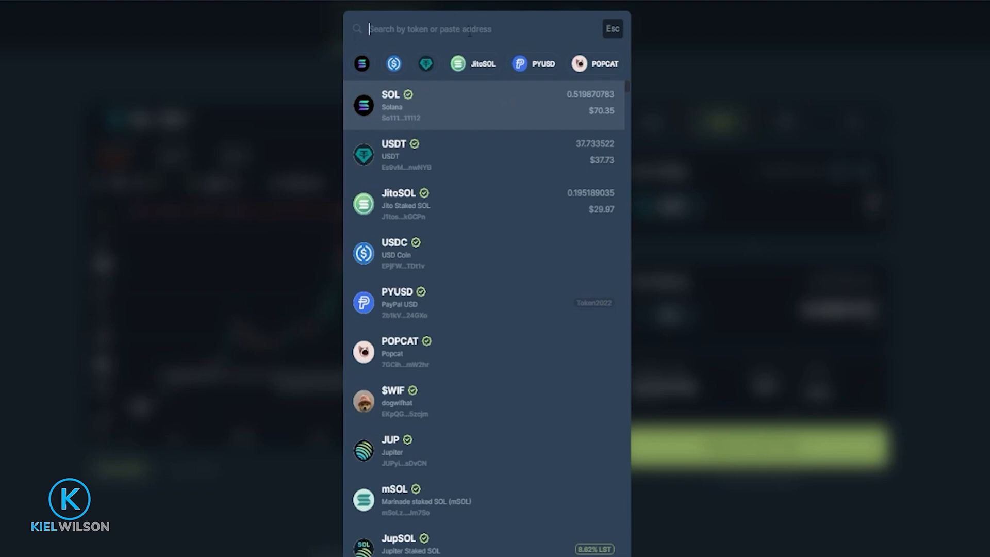
pyautogui.moveTo(448, 118)
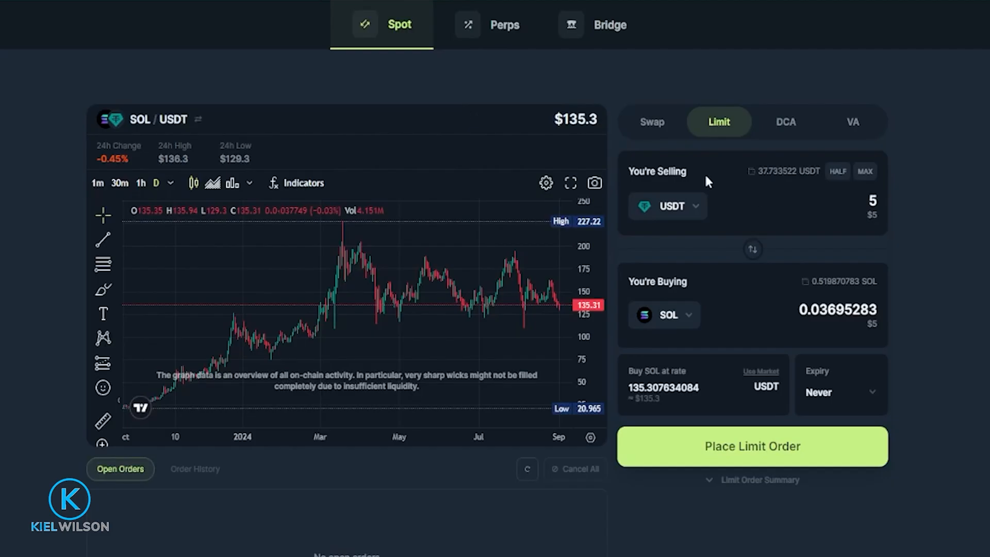
pyautogui.moveTo(691, 189)
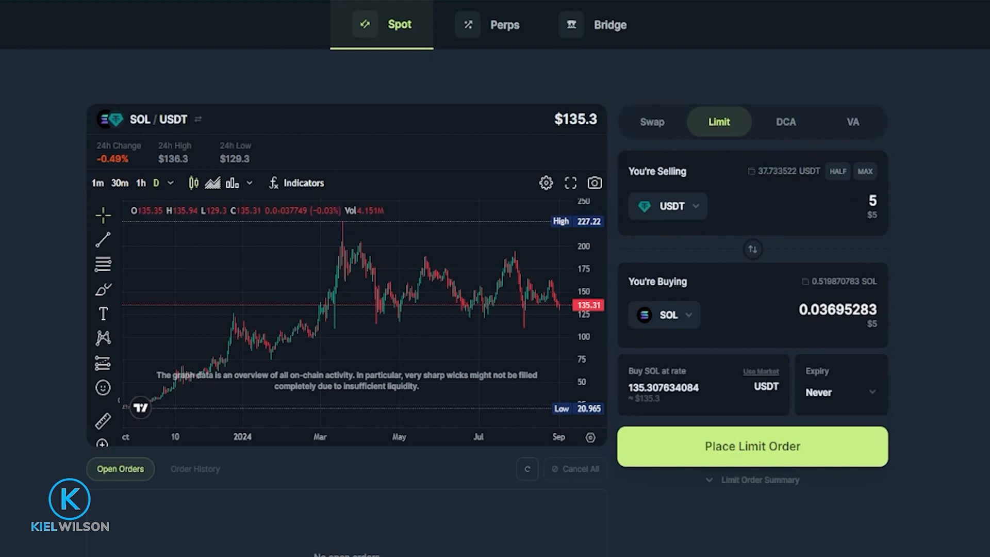
# Step: Enter 20 USDT, then fill the sell amount from the wallet balance (about 18.87 USDT)
pyautogui.write('2')
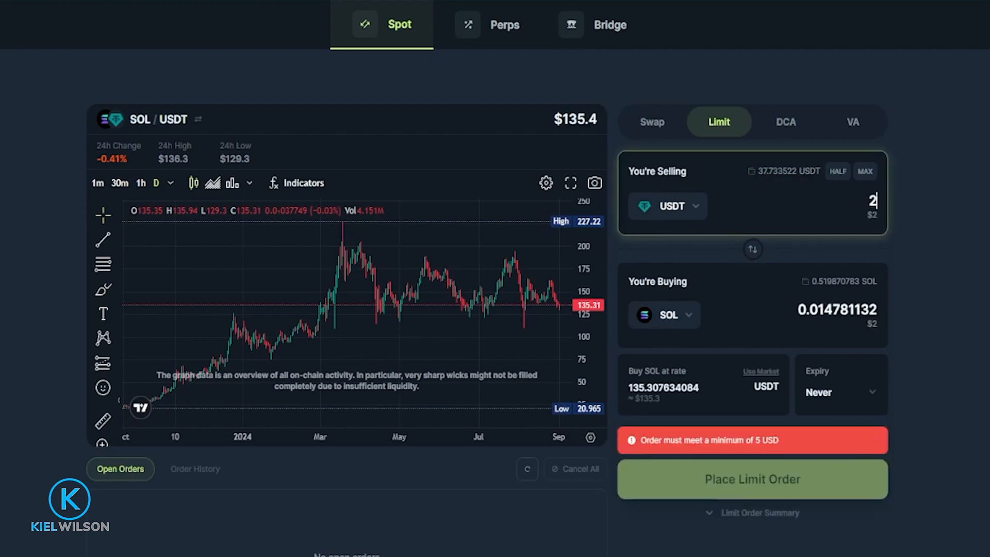
pyautogui.write('0')
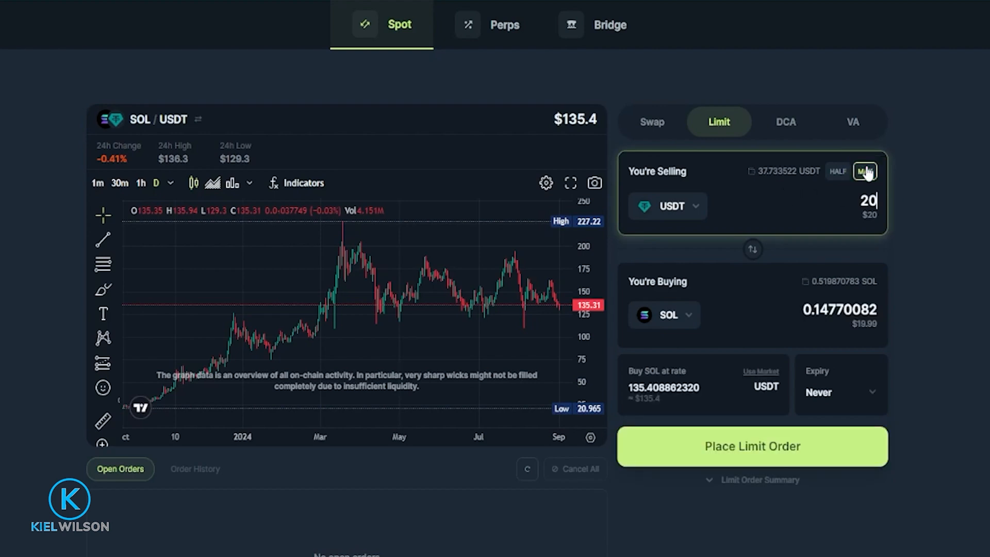
pyautogui.click(838, 171)
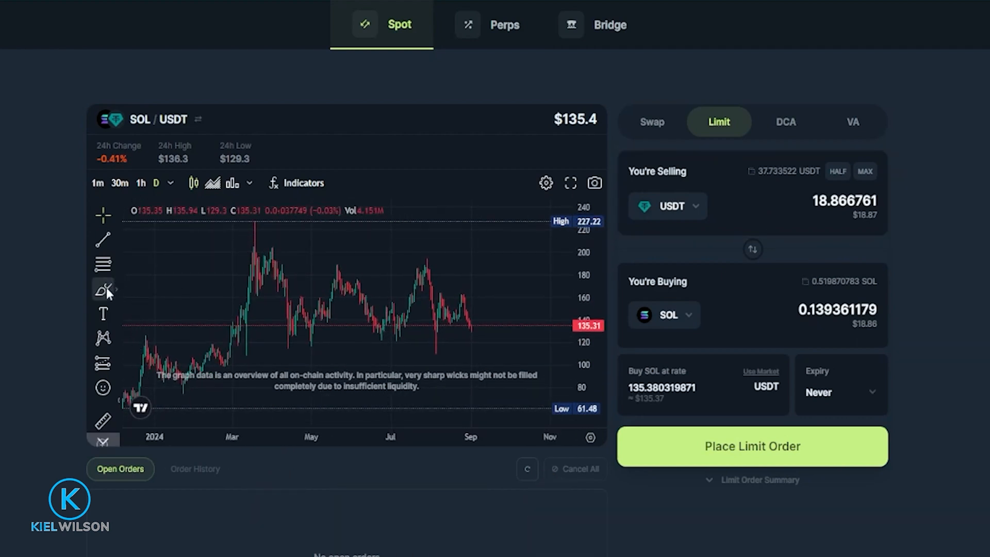
pyautogui.moveTo(442, 315)
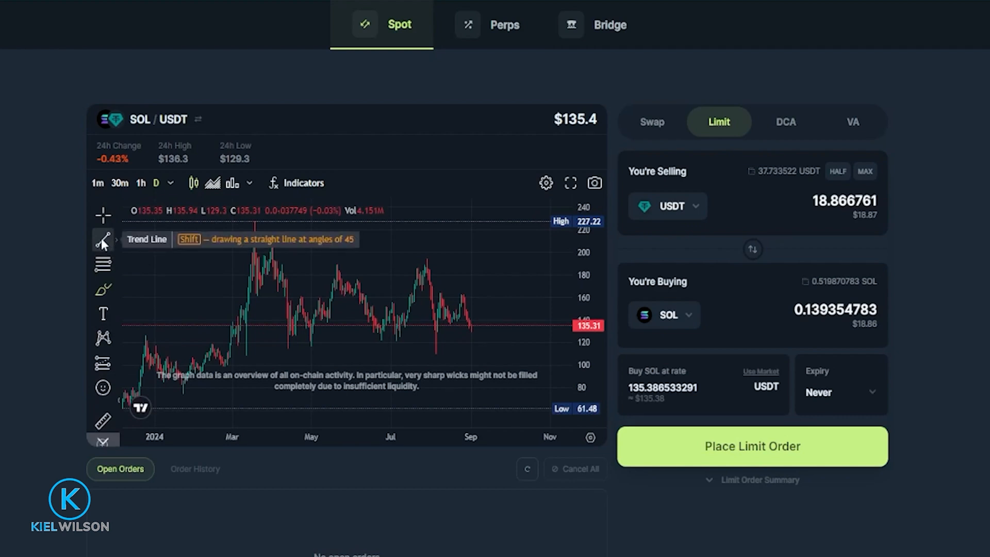
# Step: Show the chart's line drawing tools to mark a level near 121
pyautogui.click(104, 241)
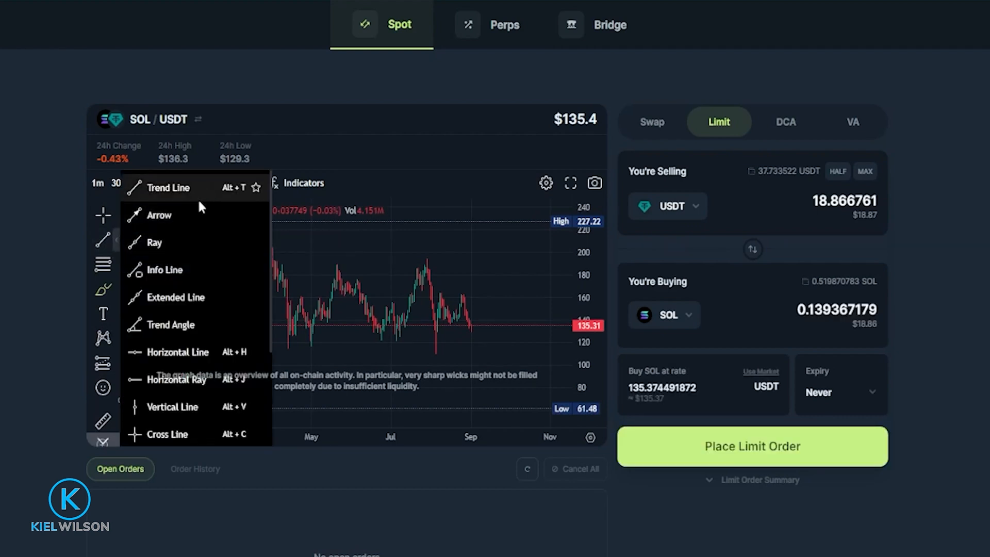
pyautogui.moveTo(186, 357)
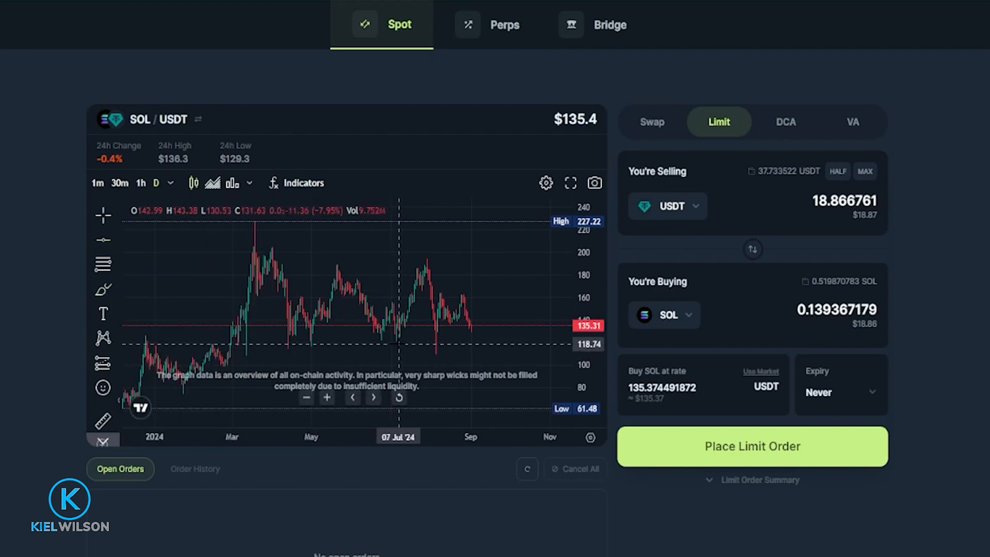
pyautogui.moveTo(401, 347)
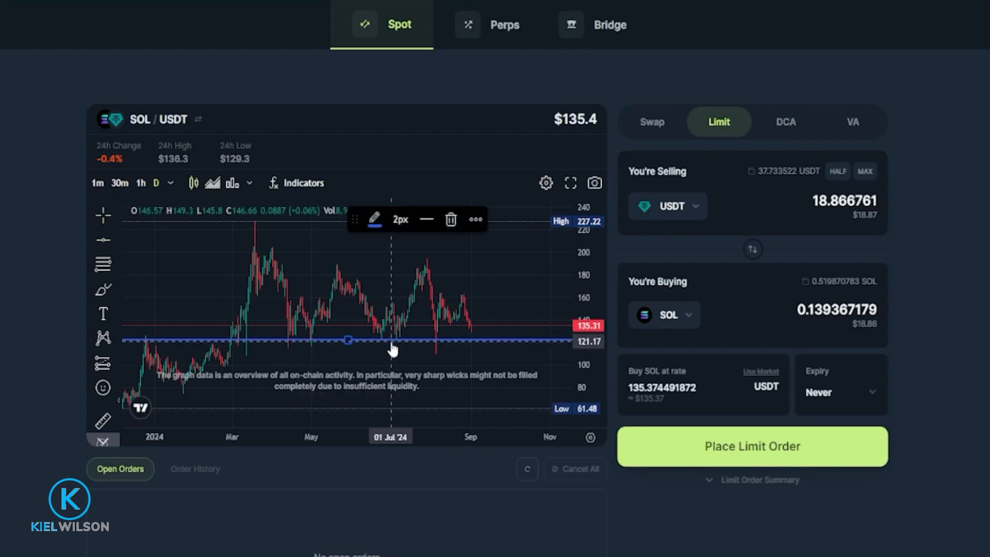
# Step: Draw the horizontal level and set the buy rate to 122.39 USDT per SOL
pyautogui.moveTo(348, 341); pyautogui.dragTo(394, 340)
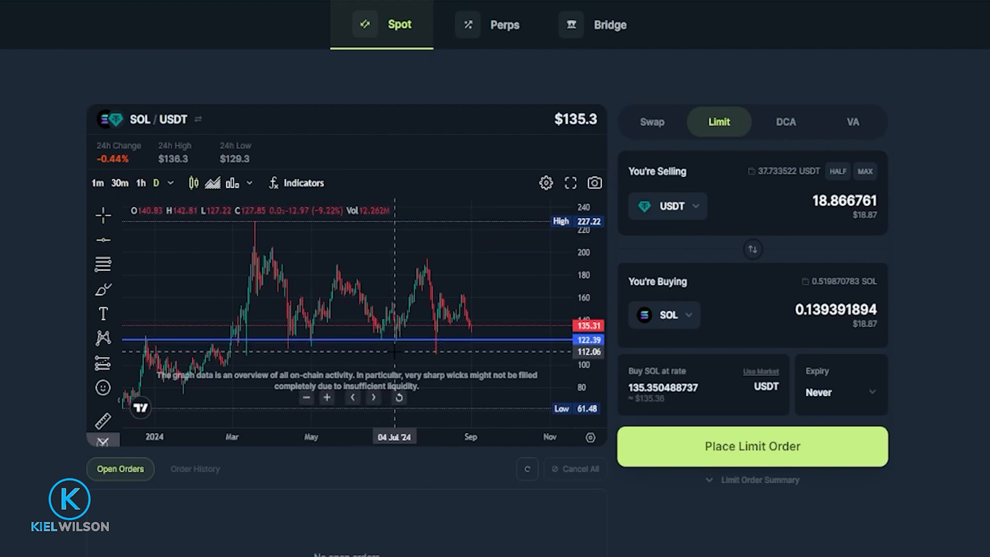
pyautogui.moveTo(559, 341)
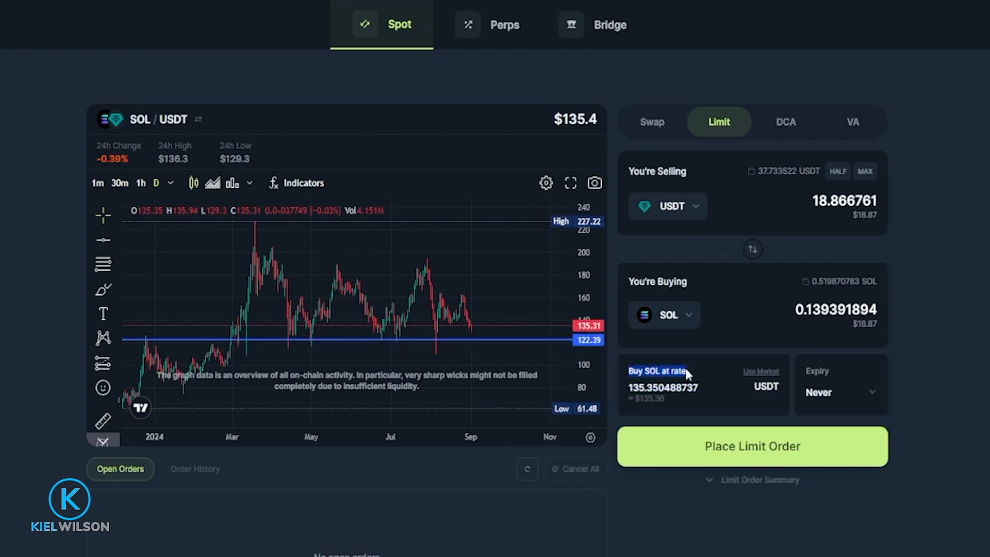
pyautogui.click(663, 388)
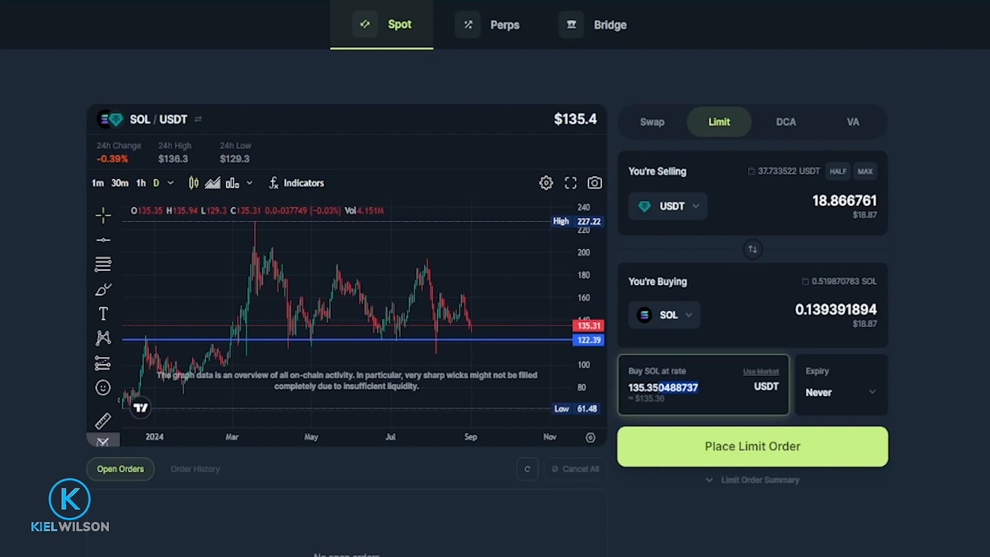
pyautogui.write('1')
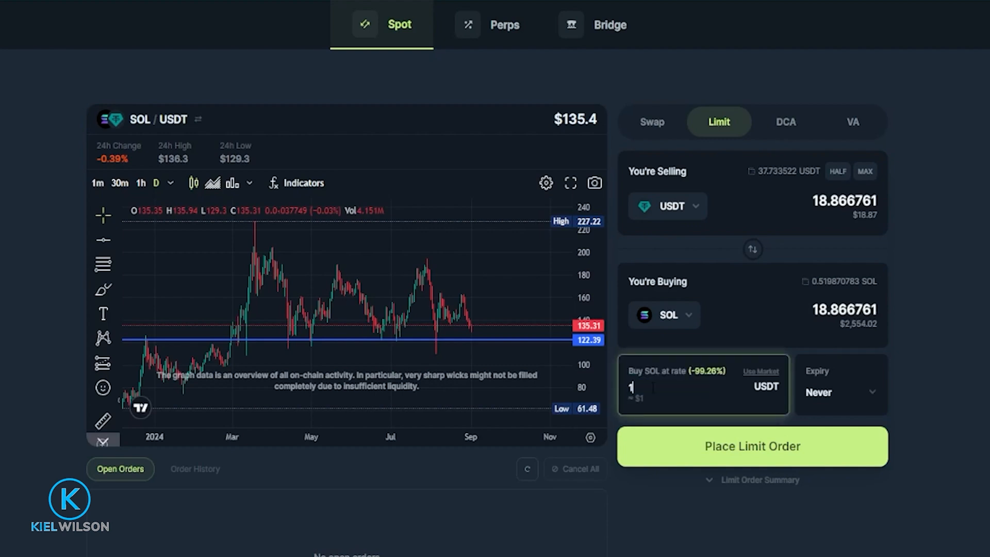
pyautogui.write('122.39')
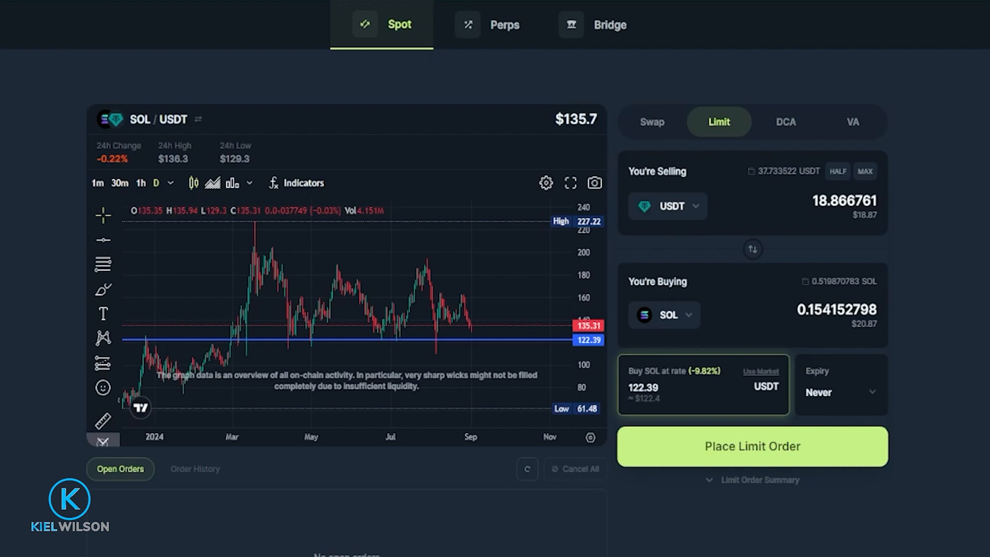
pyautogui.click(836, 309)
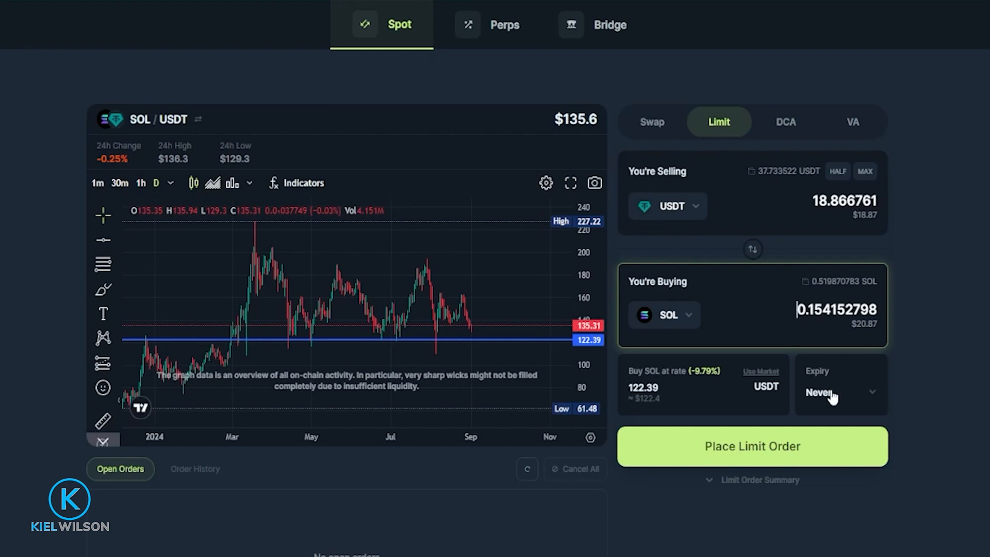
pyautogui.click(840, 391)
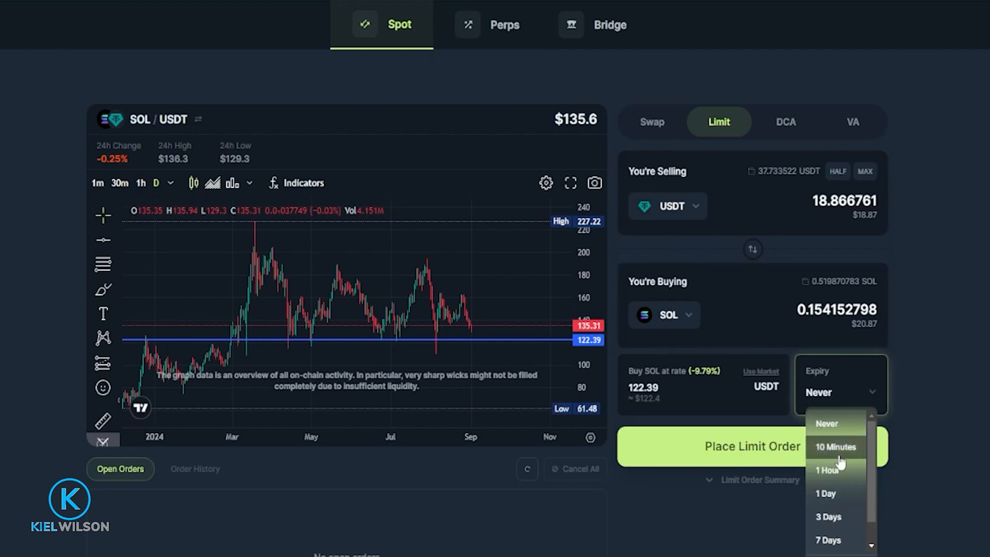
pyautogui.scroll(-3)
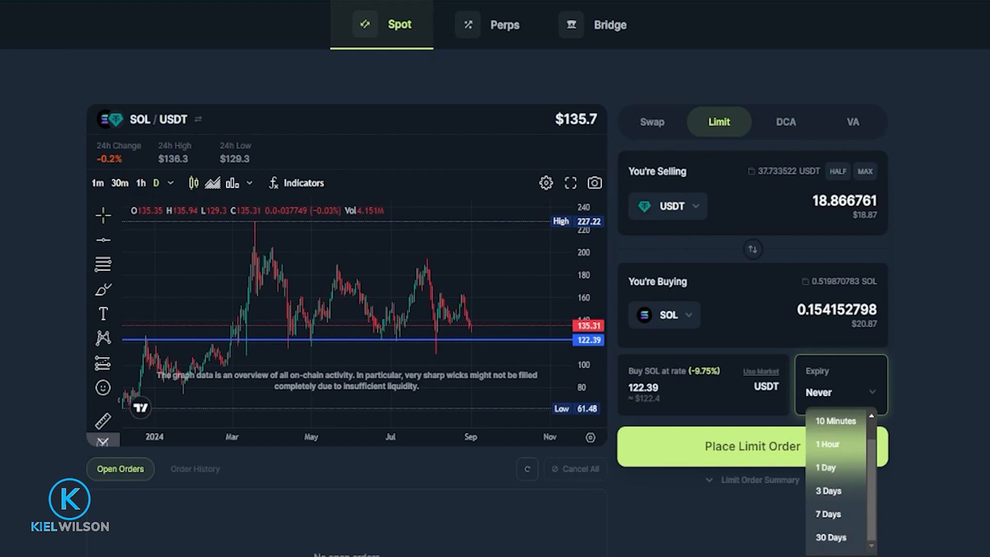
pyautogui.moveTo(844, 390)
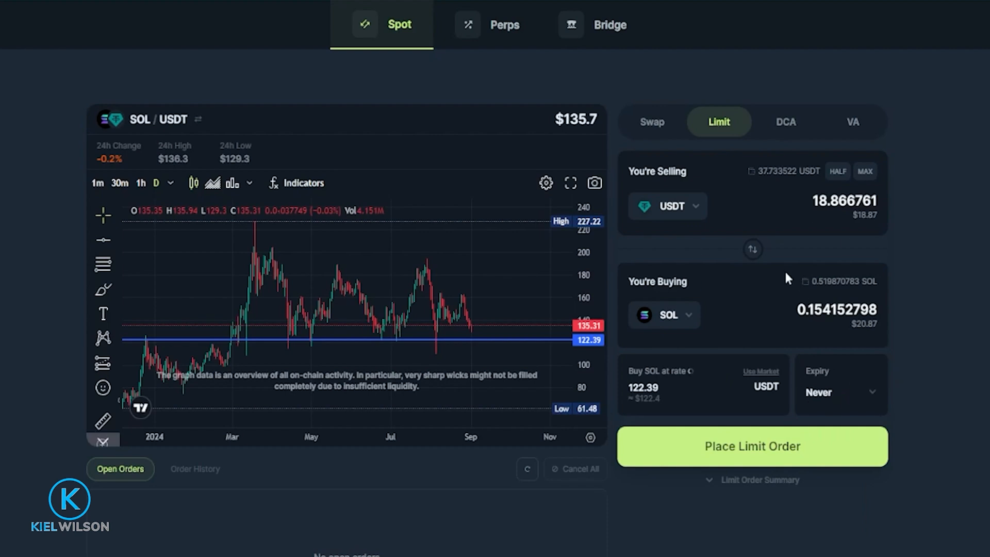
pyautogui.moveTo(746, 464)
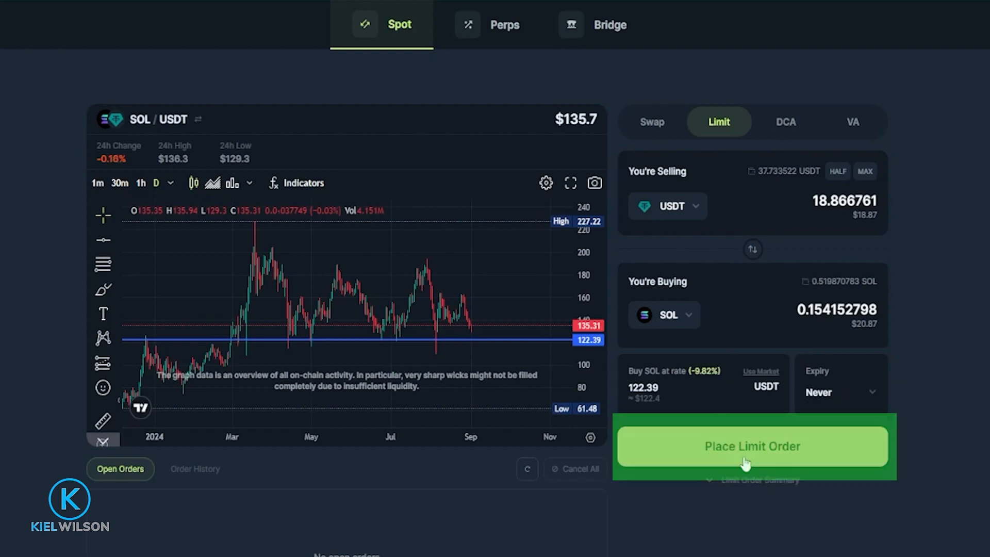
# Step: Submit the 18.87 USDT limit order for Phantom approval
pyautogui.click(751, 446)
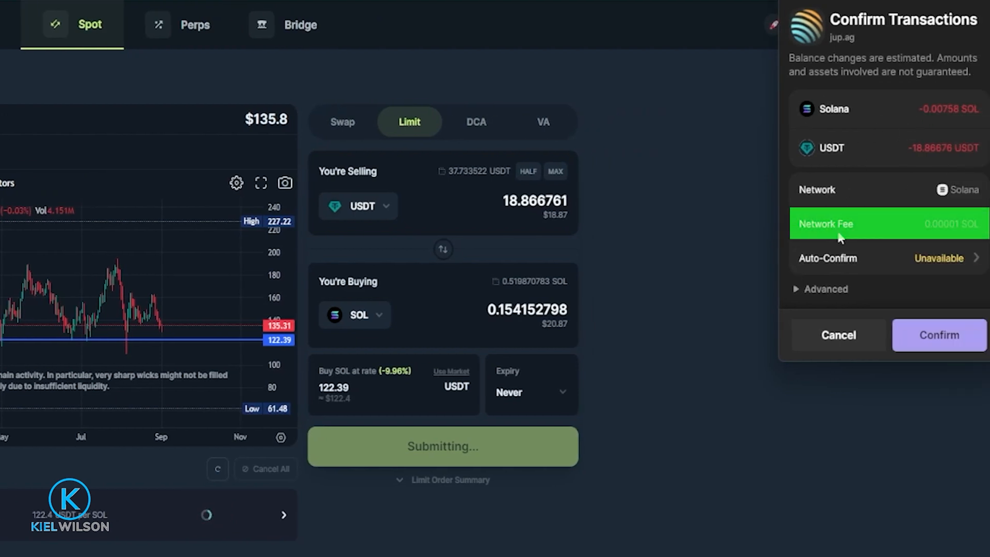
pyautogui.moveTo(951, 229)
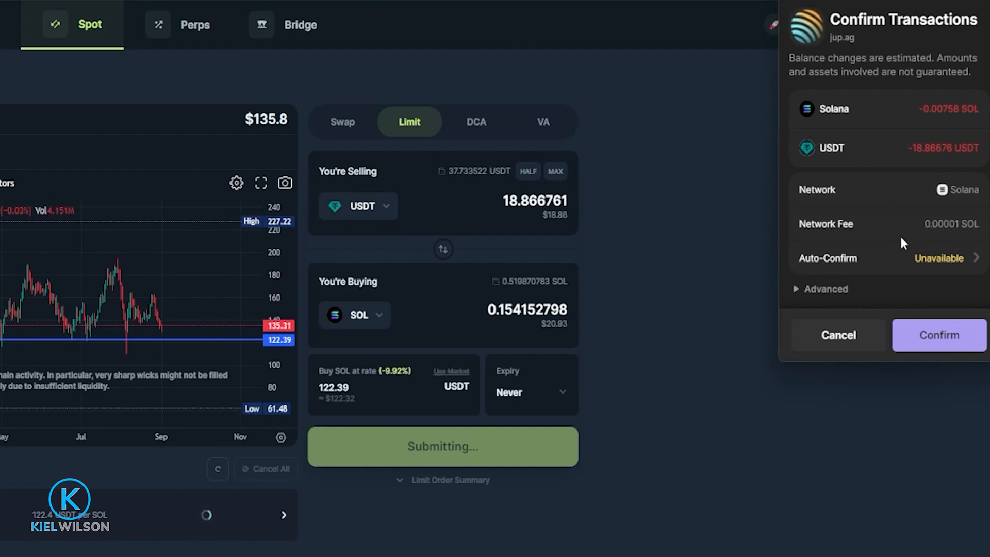
pyautogui.moveTo(893, 222)
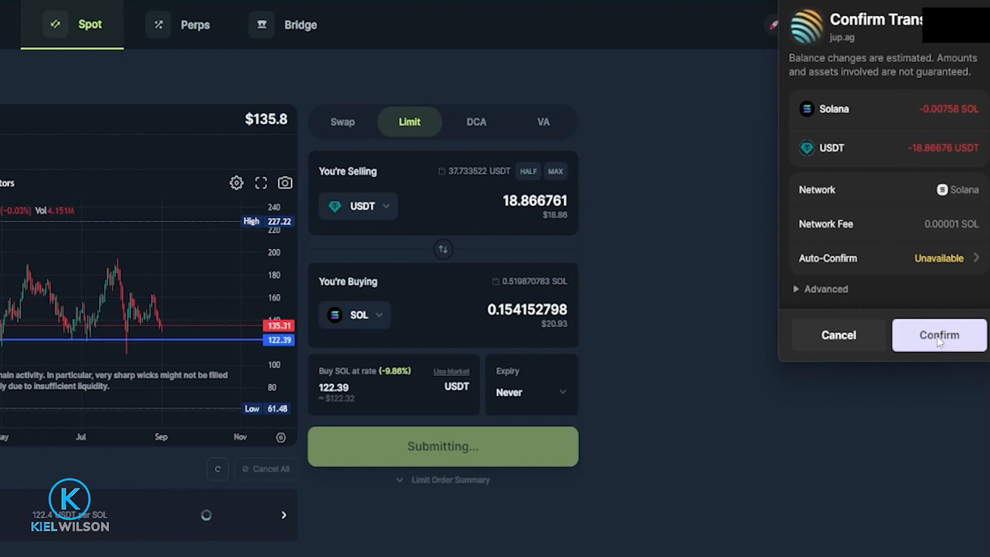
# Step: Approve the order in Phantom and expand it in Open Orders to show 0% filled
pyautogui.click(937, 335)
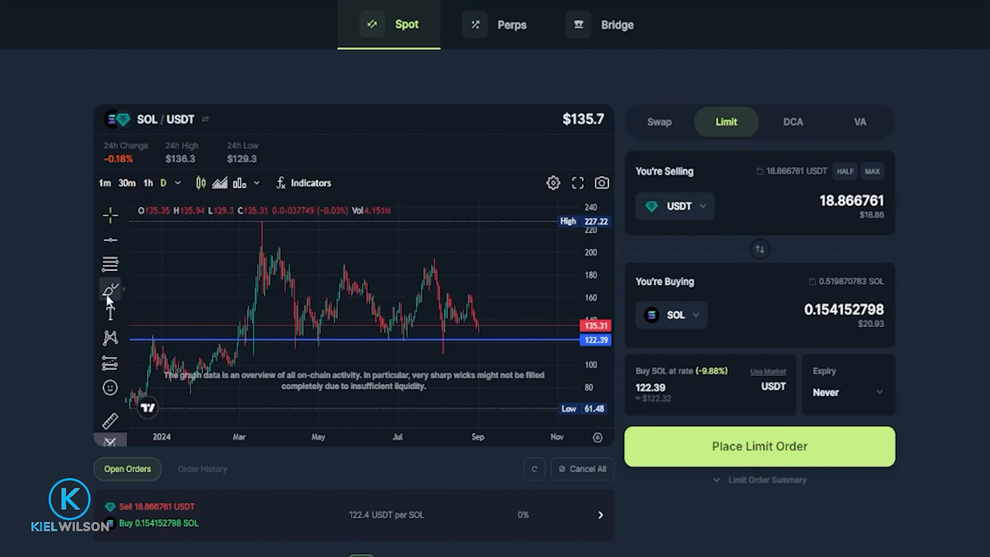
pyautogui.click(110, 289)
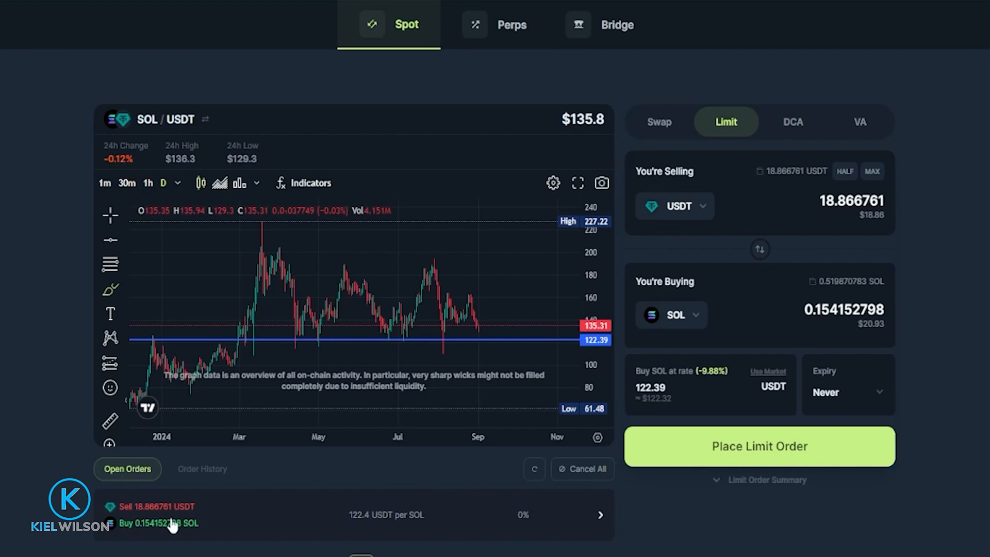
pyautogui.moveTo(234, 529)
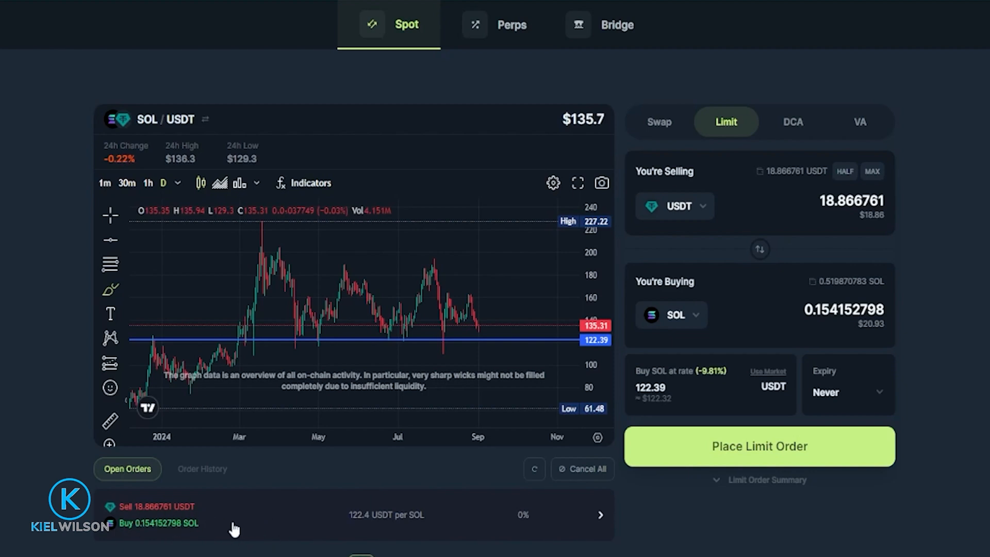
pyautogui.moveTo(422, 506)
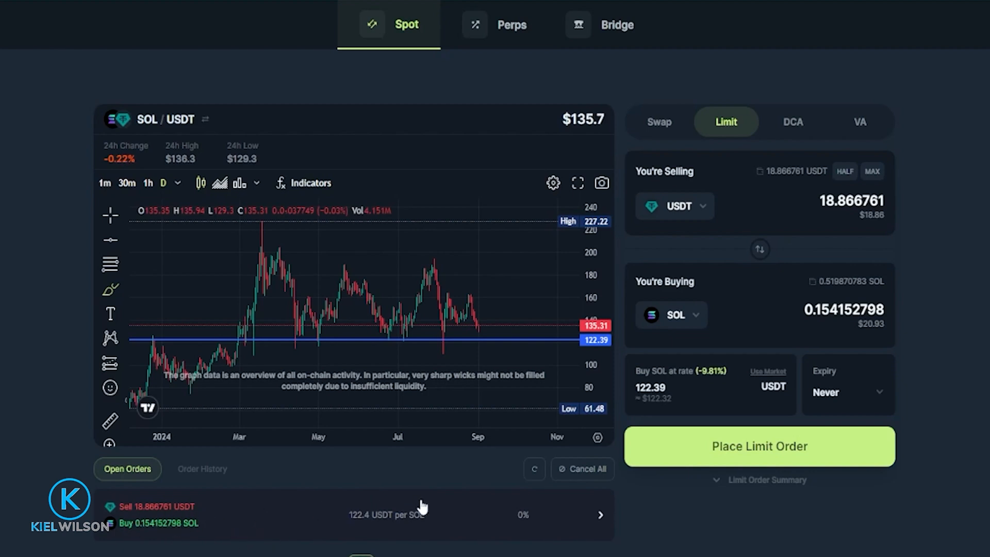
pyautogui.moveTo(594, 511)
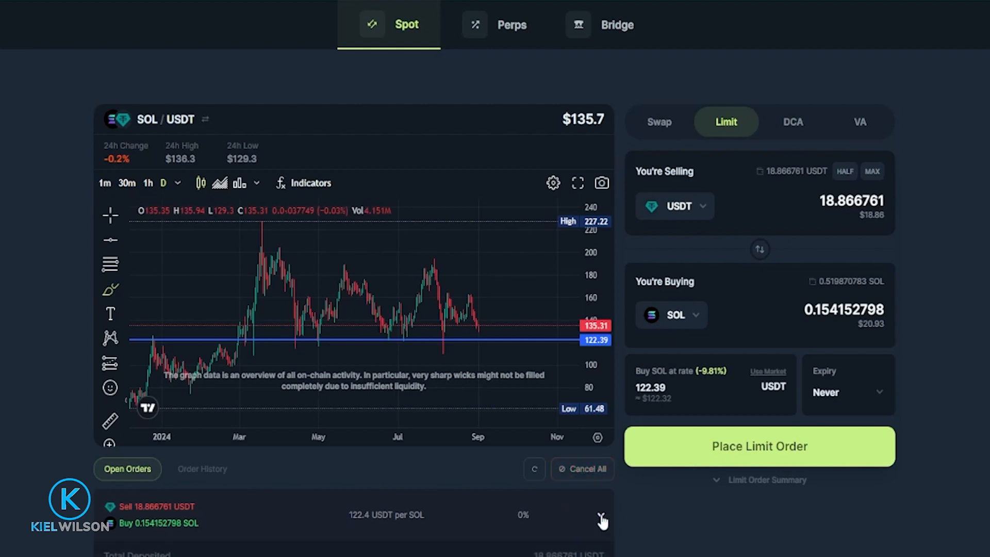
pyautogui.click(600, 520)
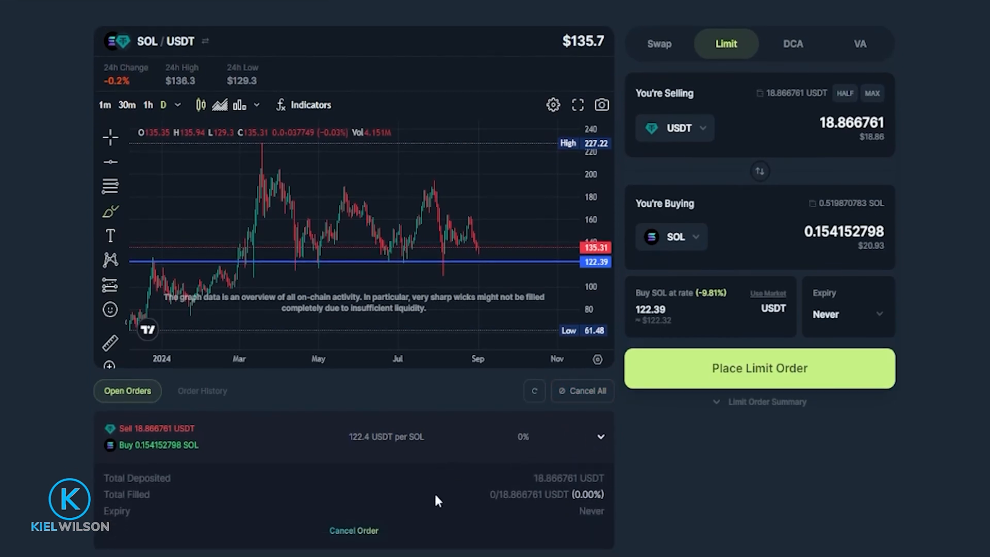
pyautogui.moveTo(354, 530)
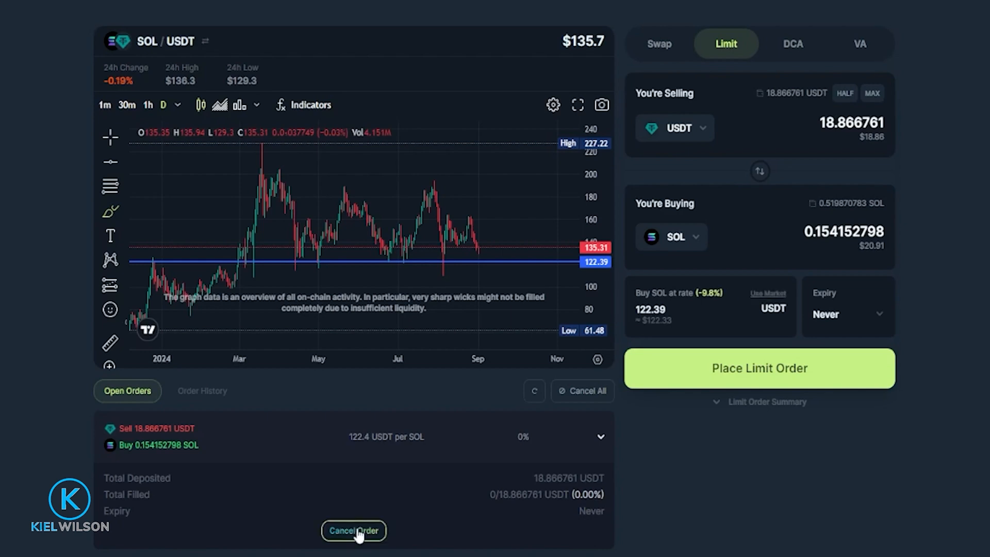
# Step: Cancel the open order, bringing up Phantom's confirmation returning about 18.87 USDT
pyautogui.click(354, 531)
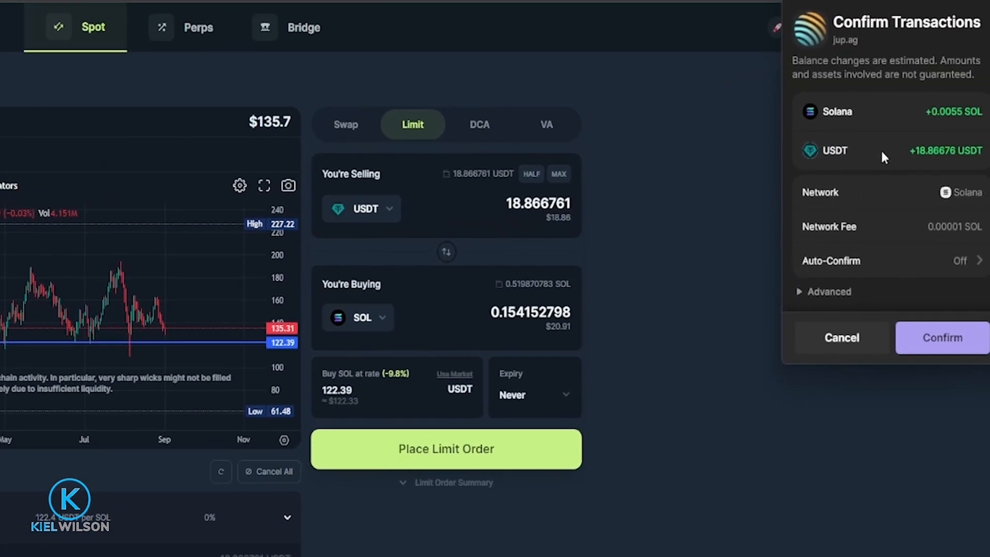
pyautogui.moveTo(894, 157)
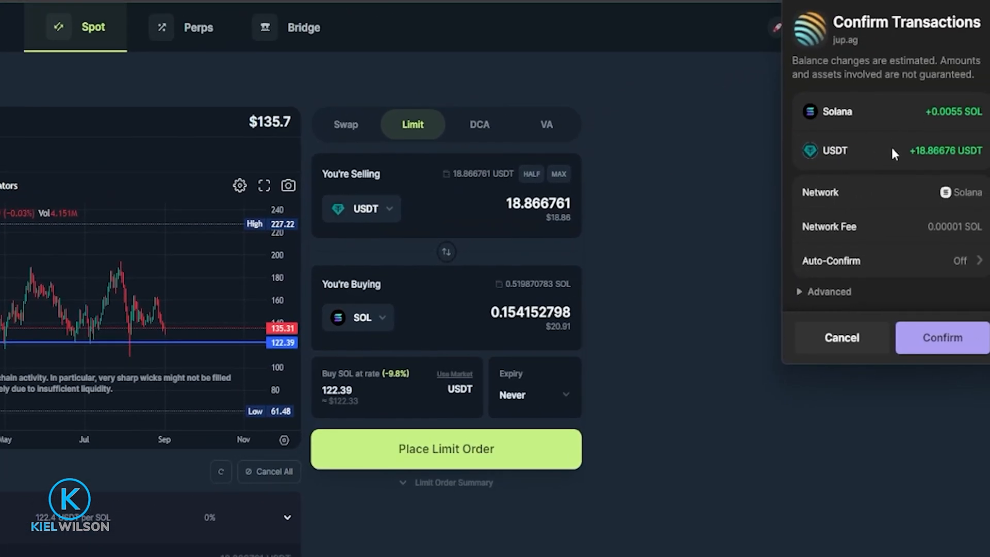
pyautogui.moveTo(970, 155)
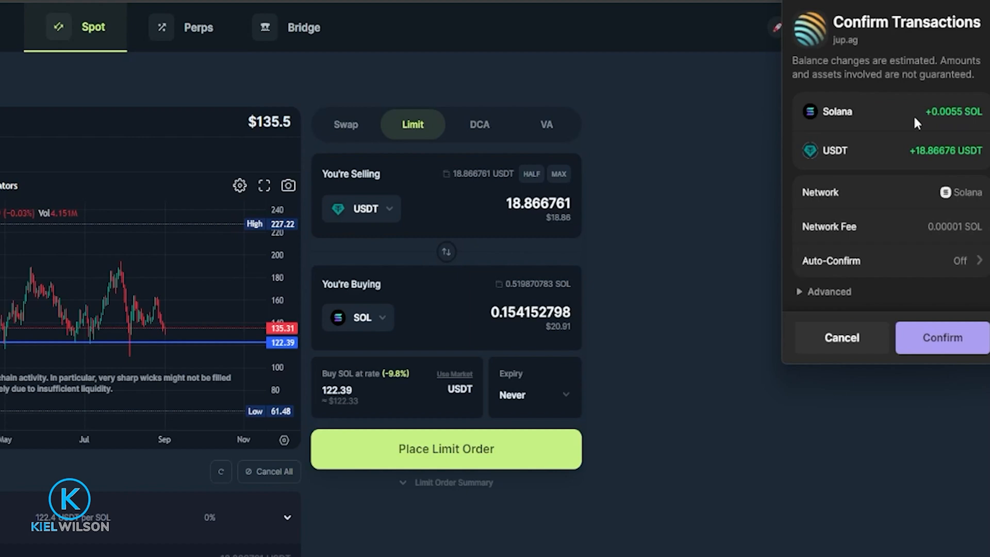
pyautogui.moveTo(939, 97)
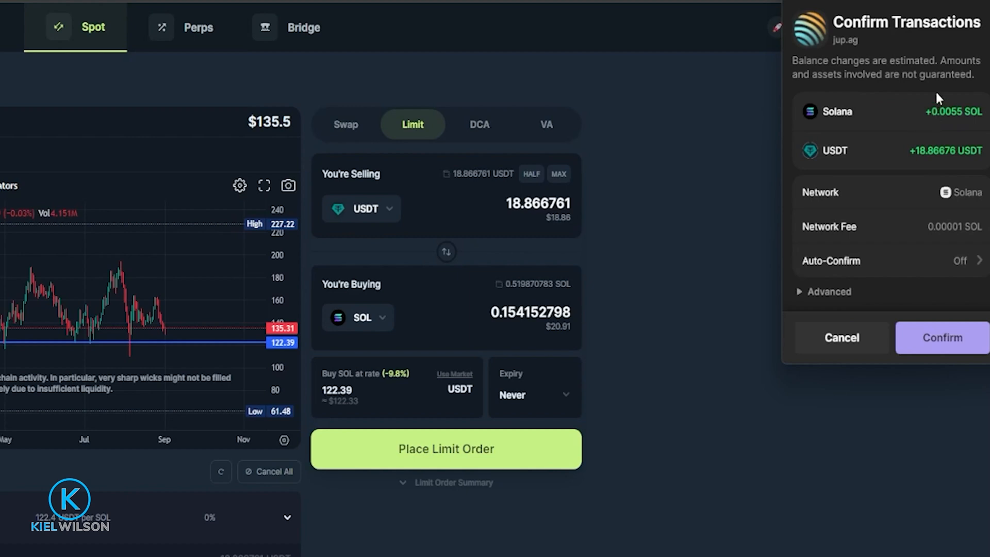
pyautogui.moveTo(960, 230)
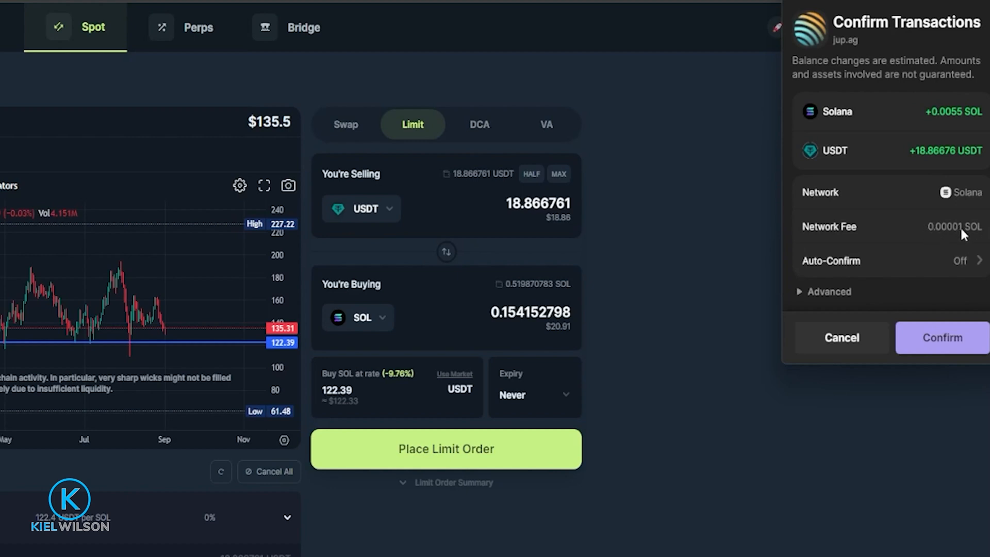
pyautogui.moveTo(881, 204)
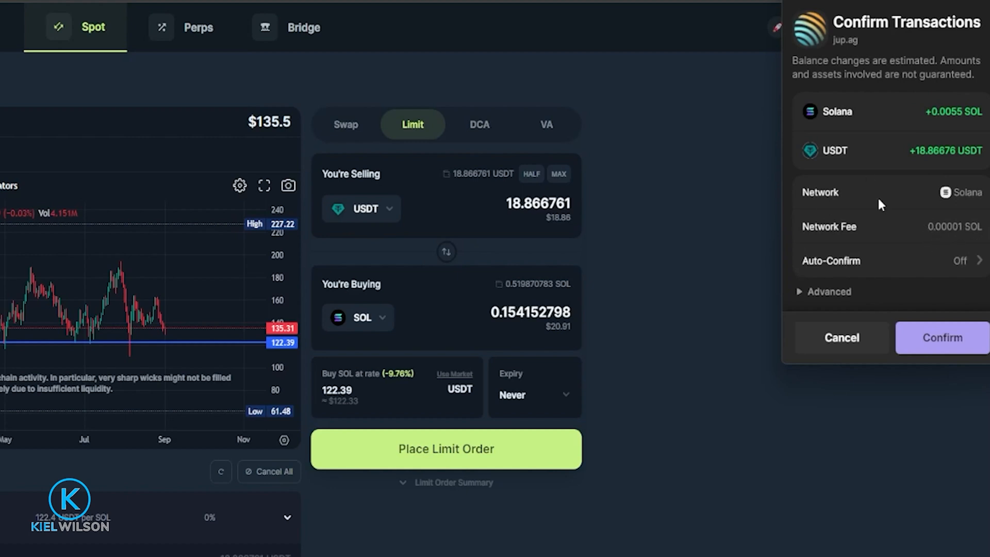